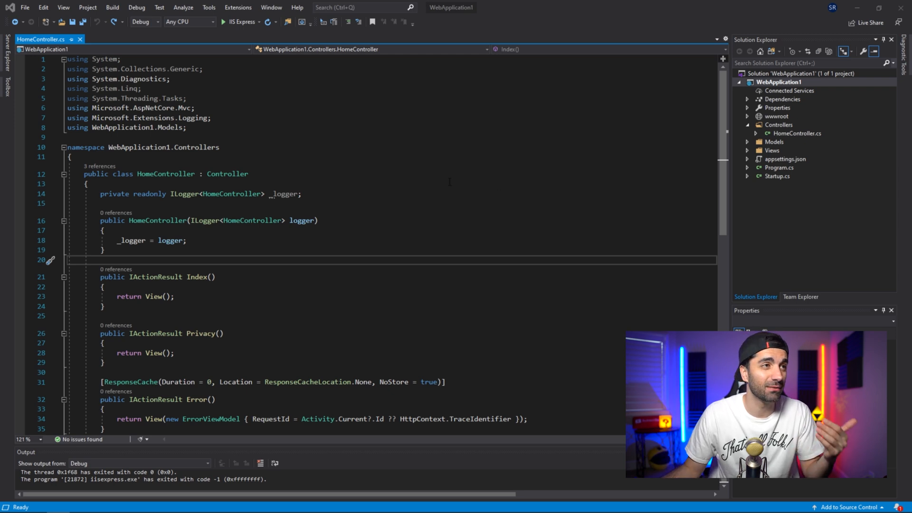
Step: Run WebApplication1 with IIS Express and browse to its Home and Privacy pages
left_click(222, 22)
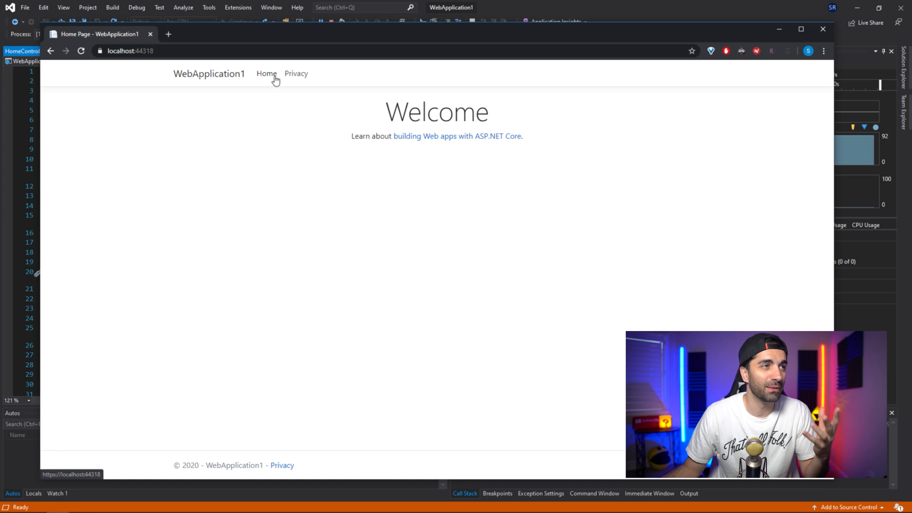
left_click(296, 73)
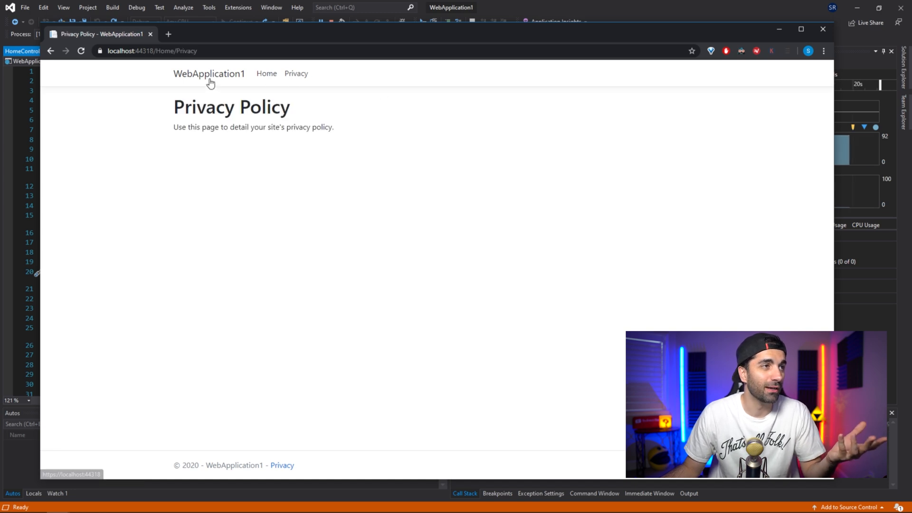
left_click(266, 73)
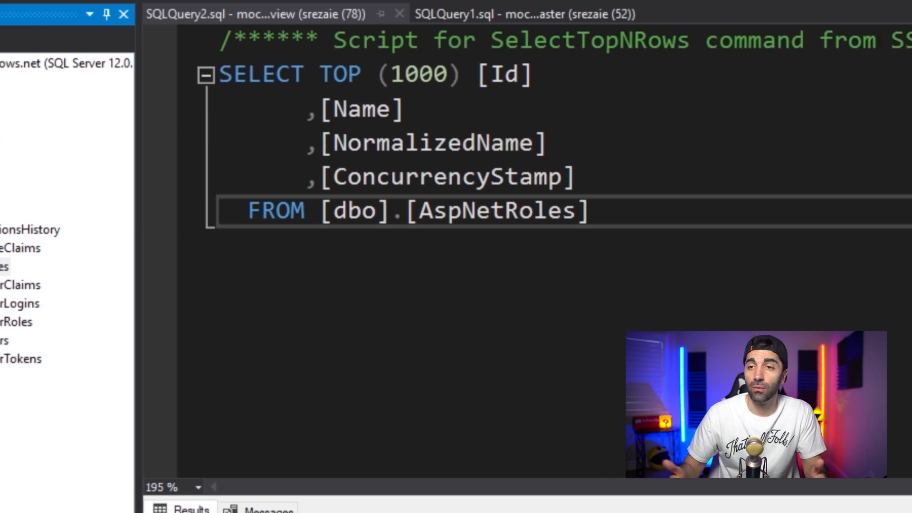
Step: Execute the generated Select Top 1000 Rows query on AspNetRoles with F5
left_click(122, 14)
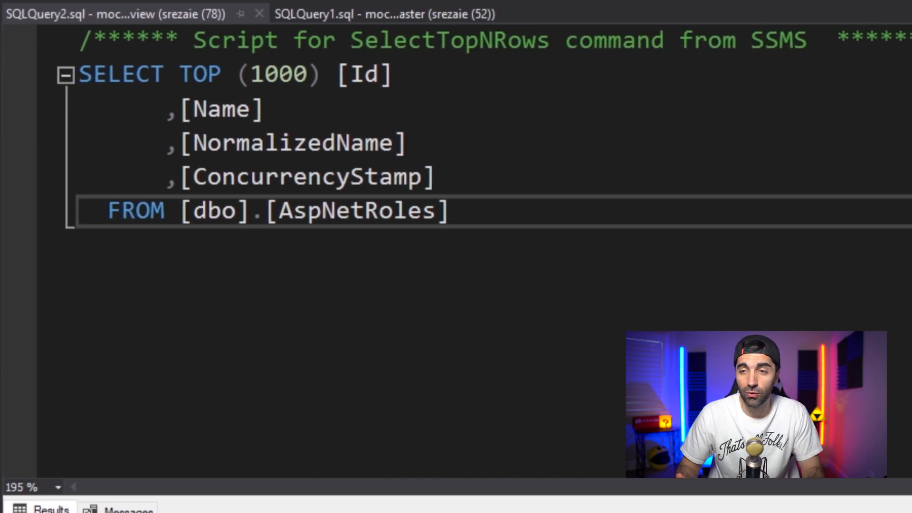
key("F5")
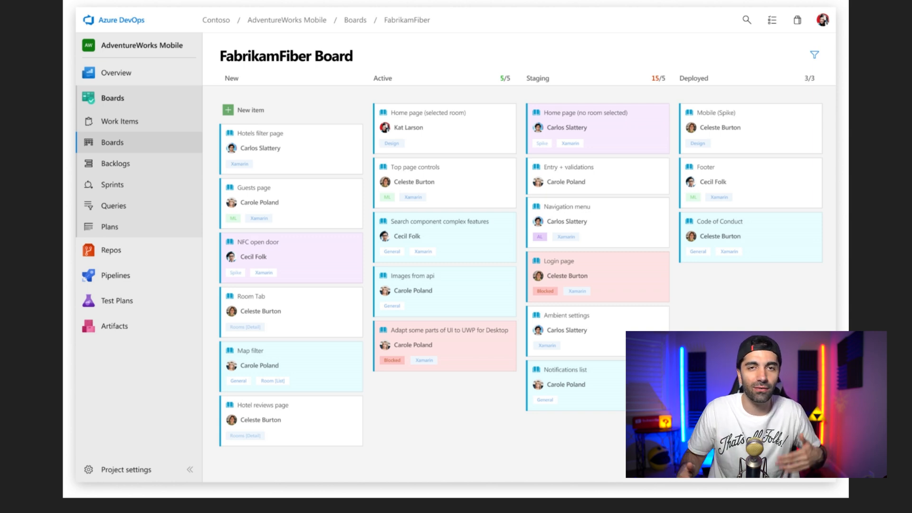
Step: Show the FabrikamFiber kanban board under Boards in AdventureWorks Mobile
left_click(110, 124)
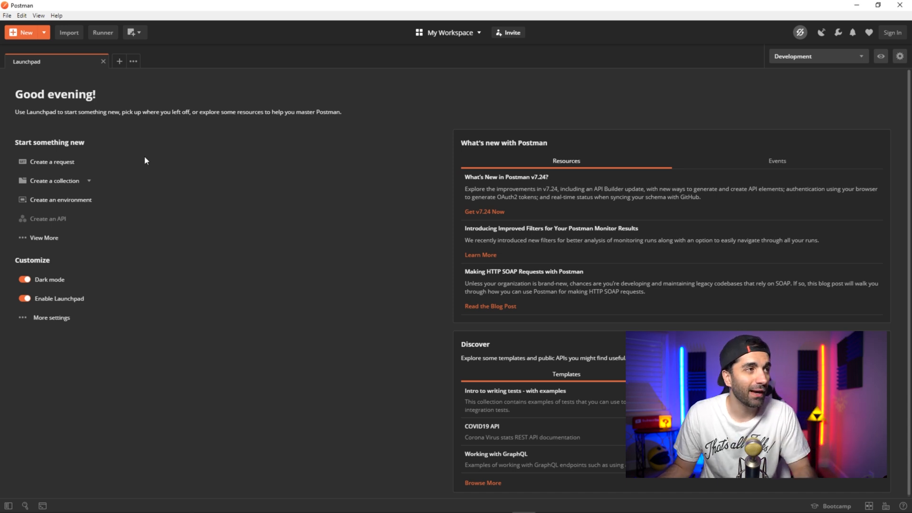
left_click(52, 162)
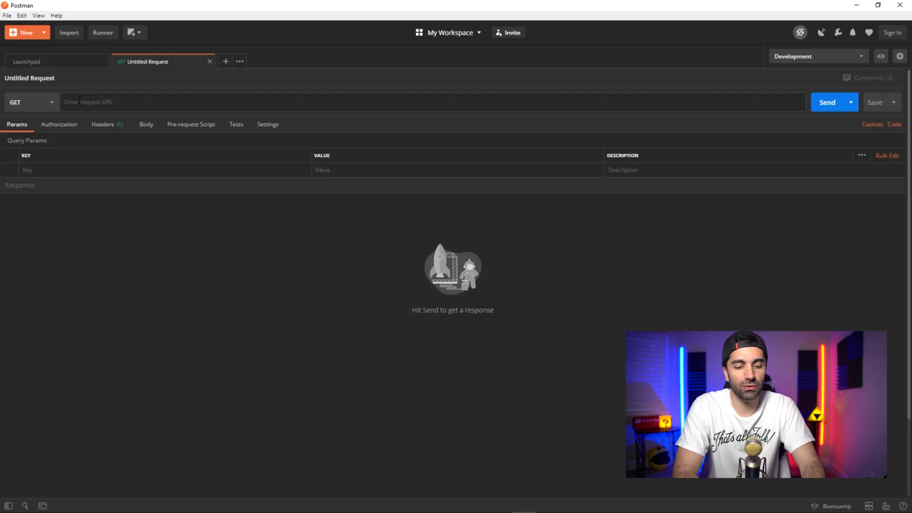
type("www.google.c")
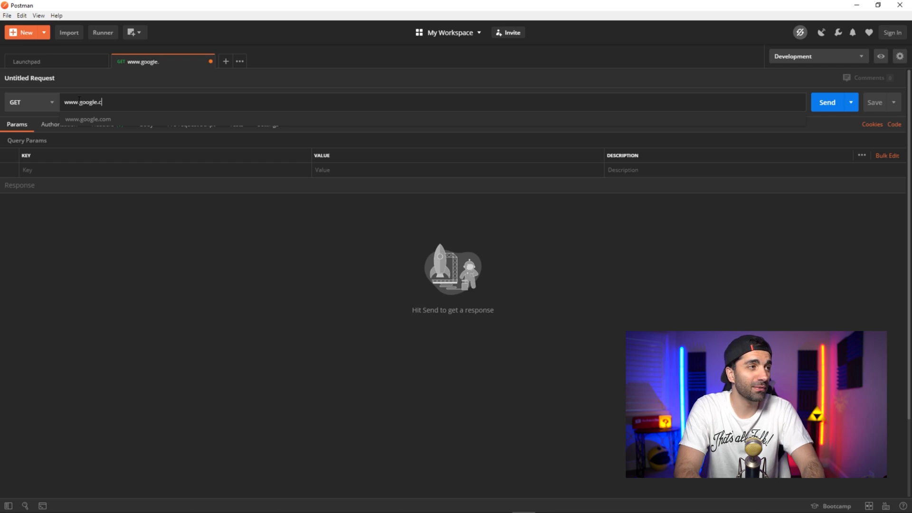
left_click(830, 101)
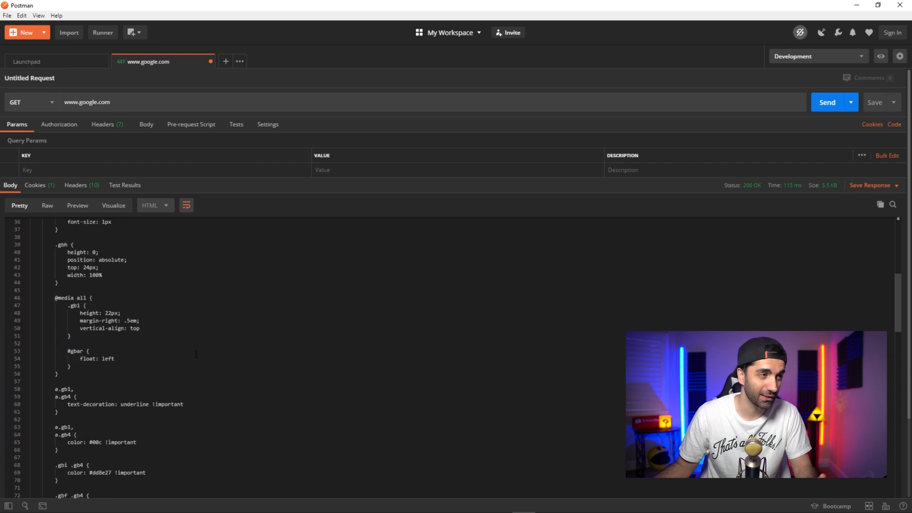
left_click(76, 205)
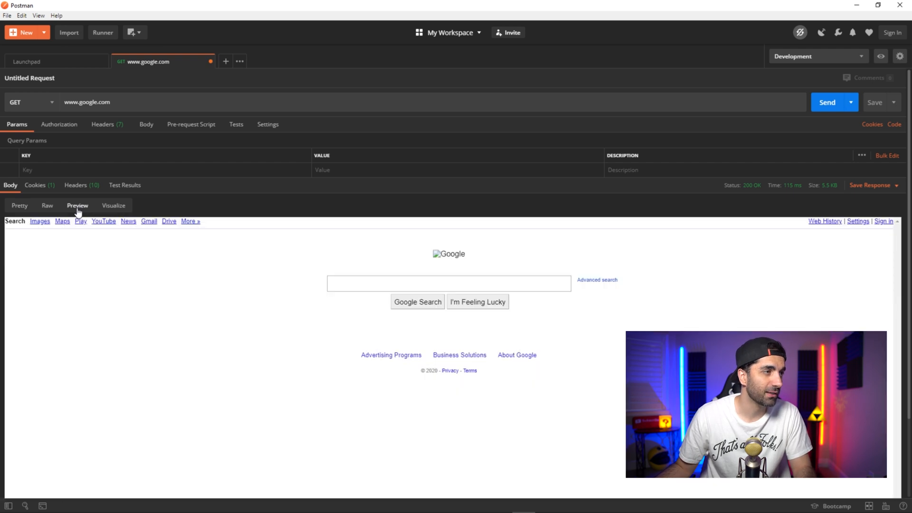
mouse_move(411, 418)
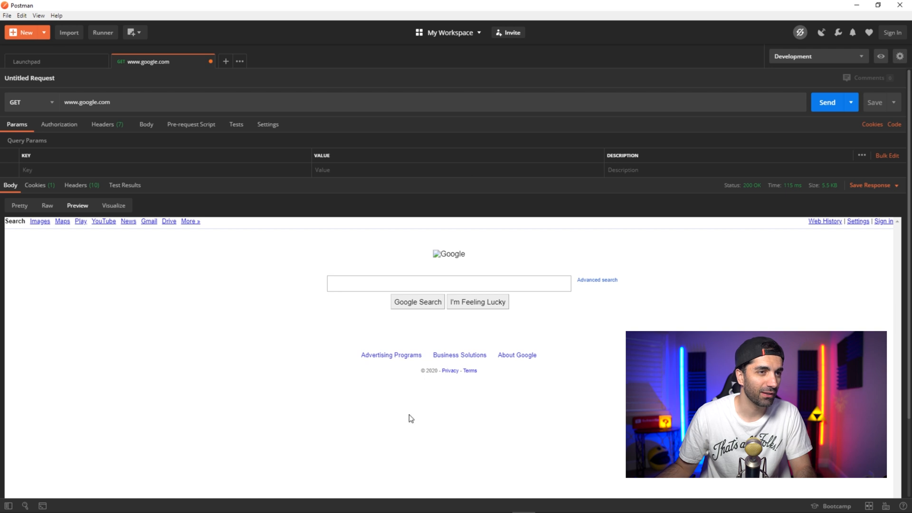
left_click(448, 284)
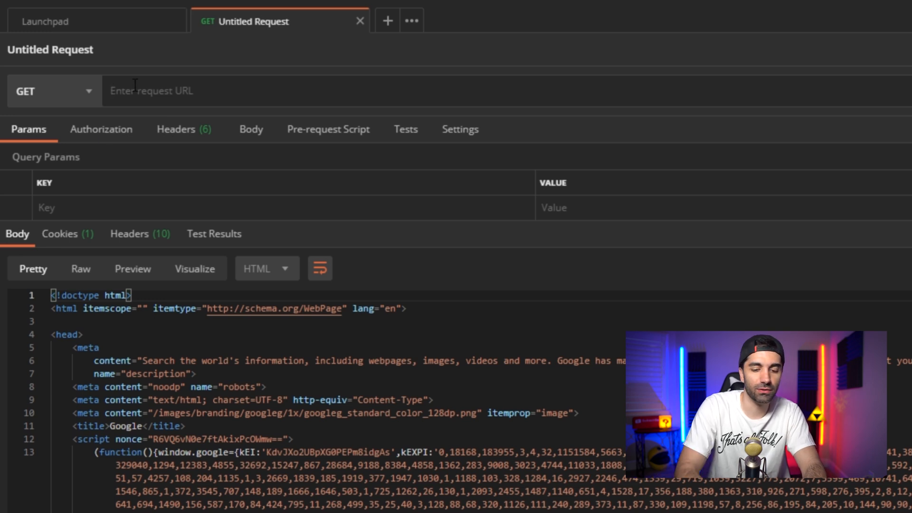
Step: Point the request at myapi.com and review its authorization and raw body settings
type("myapi.com")
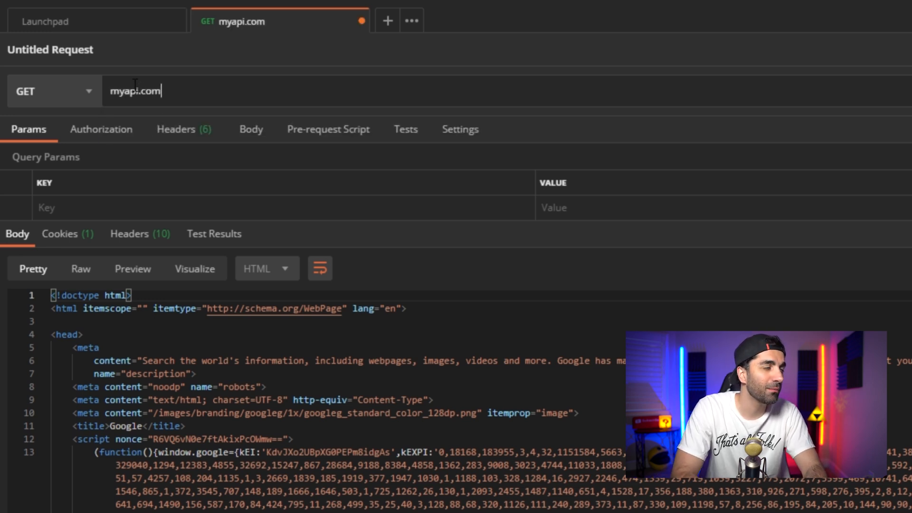
left_click(102, 129)
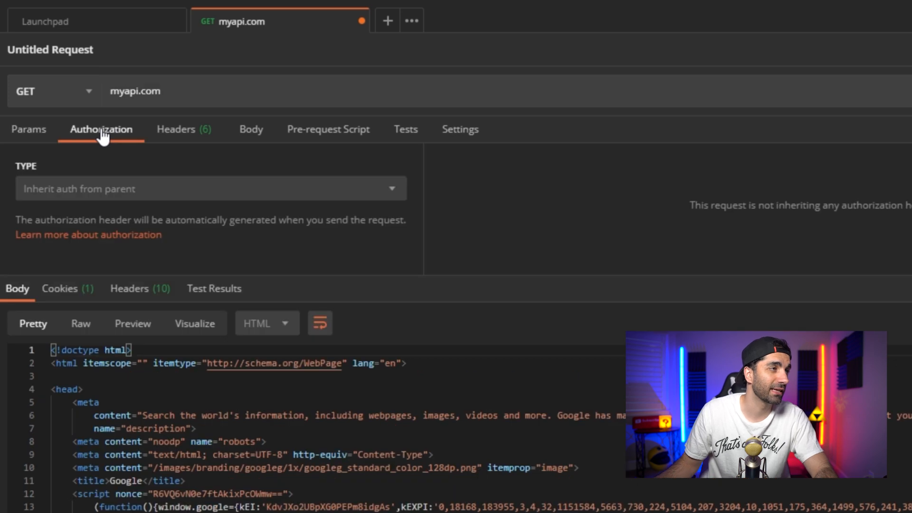
mouse_move(251, 139)
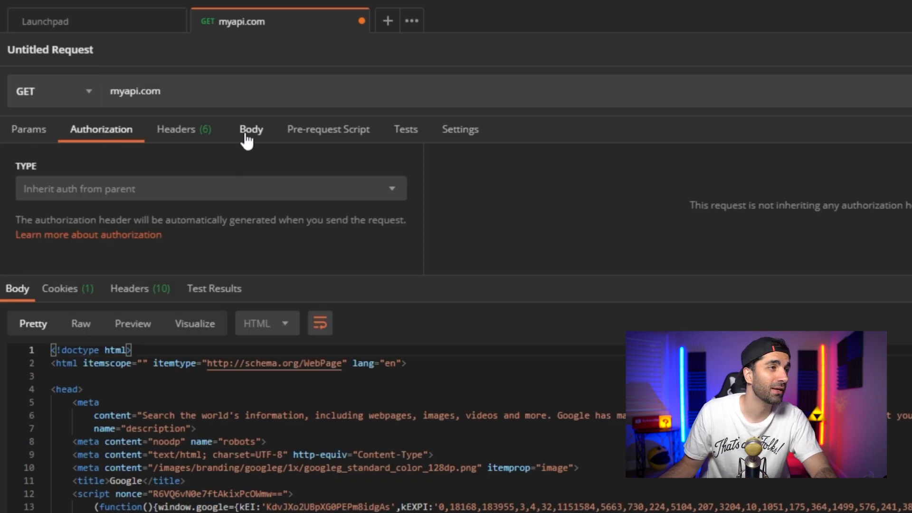
left_click(251, 130)
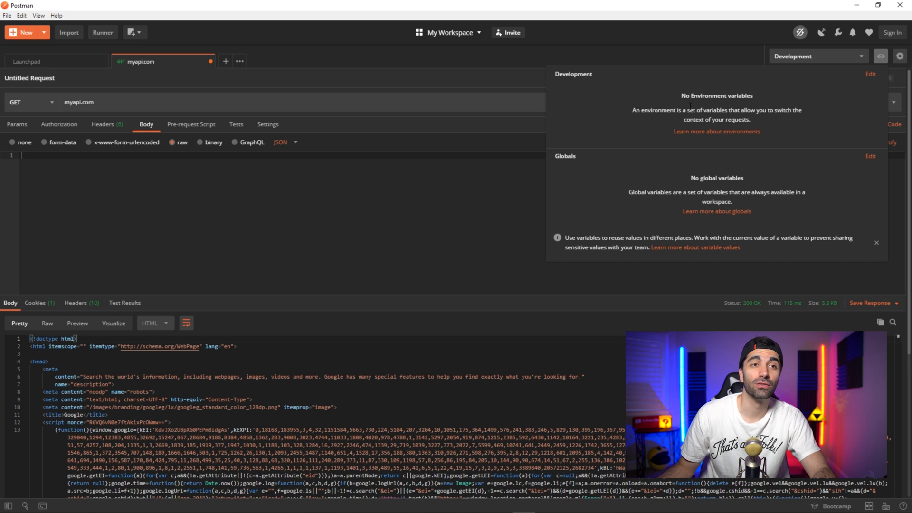
mouse_move(742, 46)
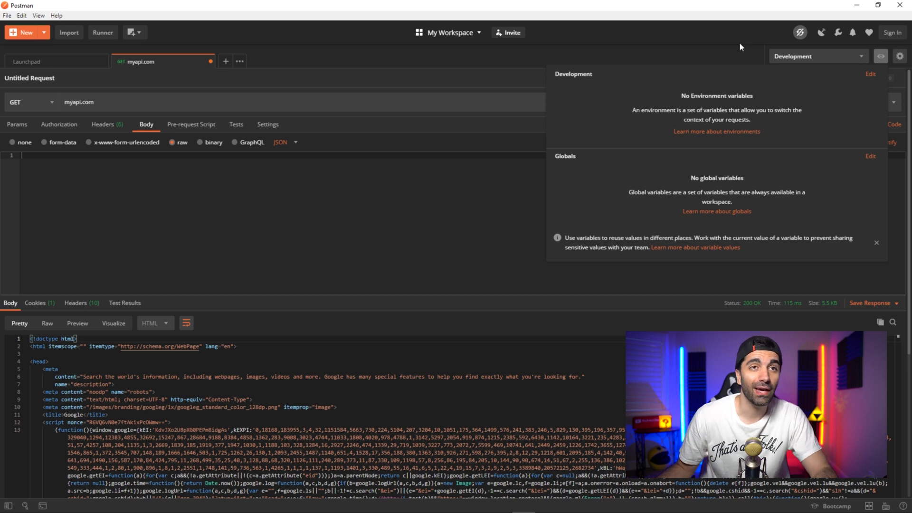
Step: Switch the active environment from Development to Testing
left_click(817, 56)
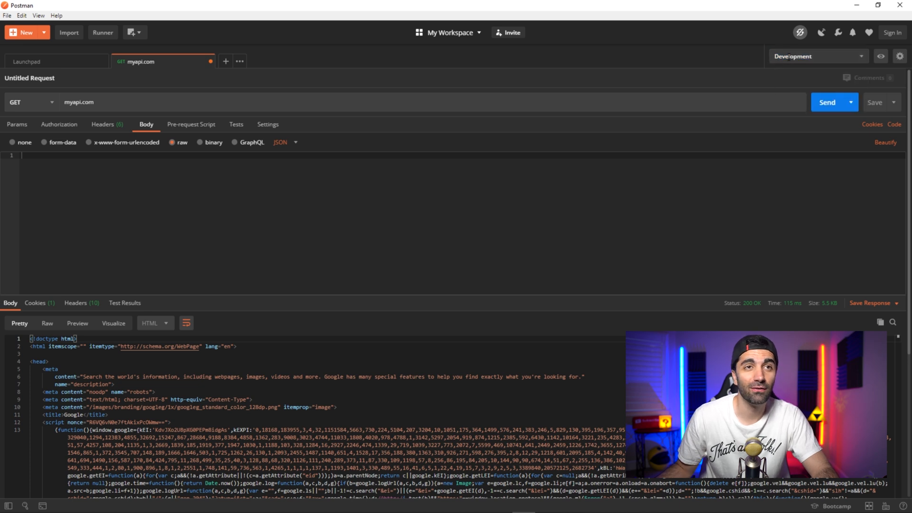
left_click(817, 56)
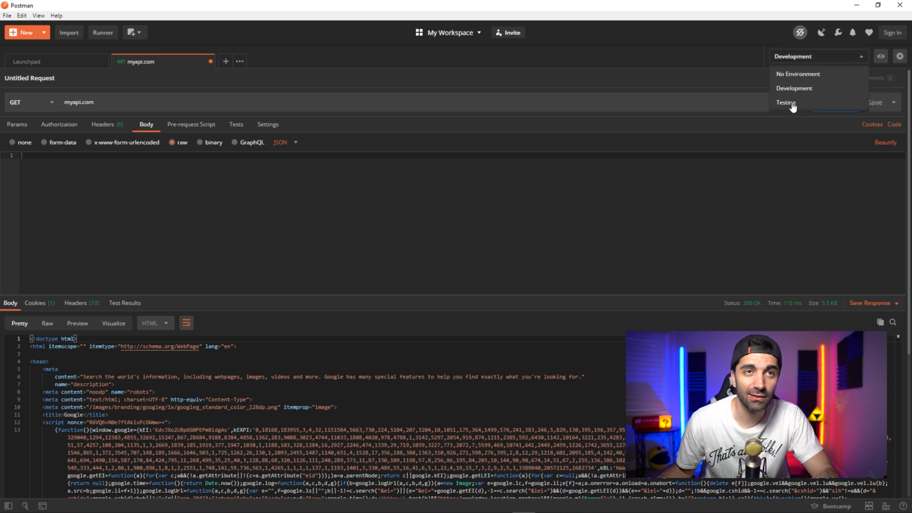
left_click(786, 102)
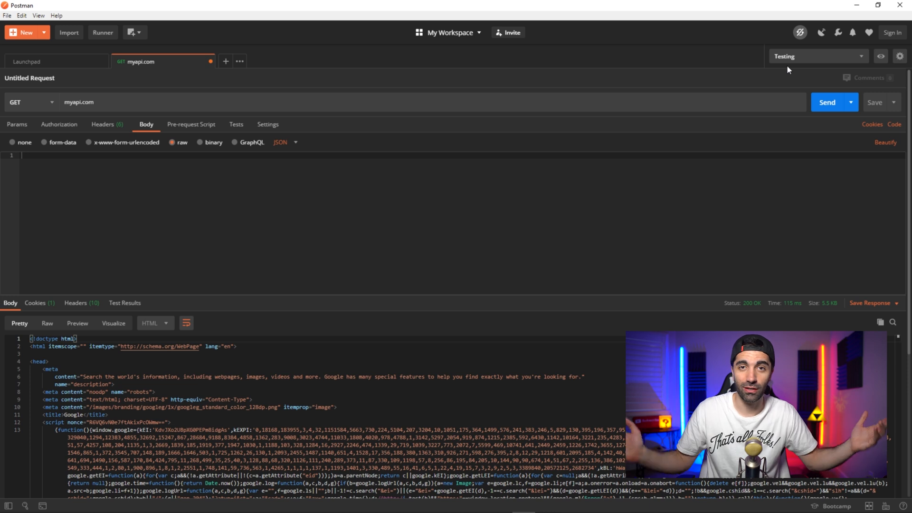
mouse_move(641, 41)
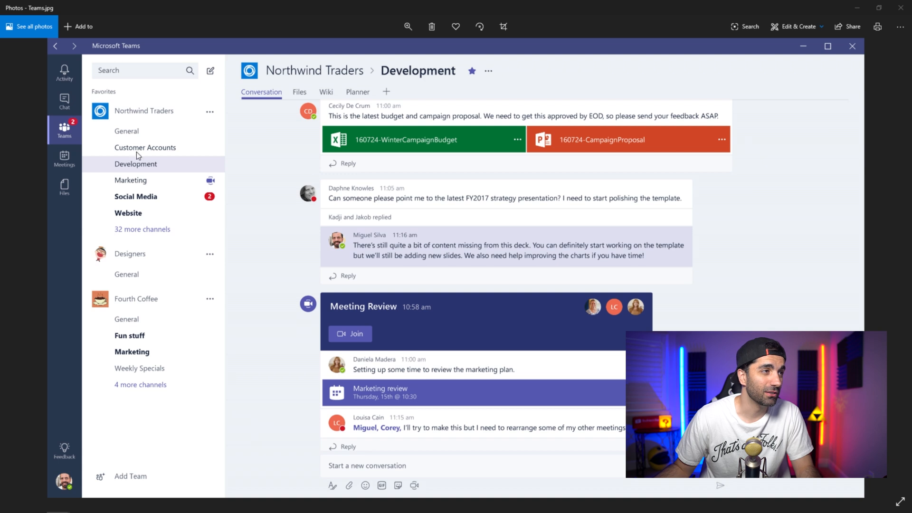
mouse_move(157, 220)
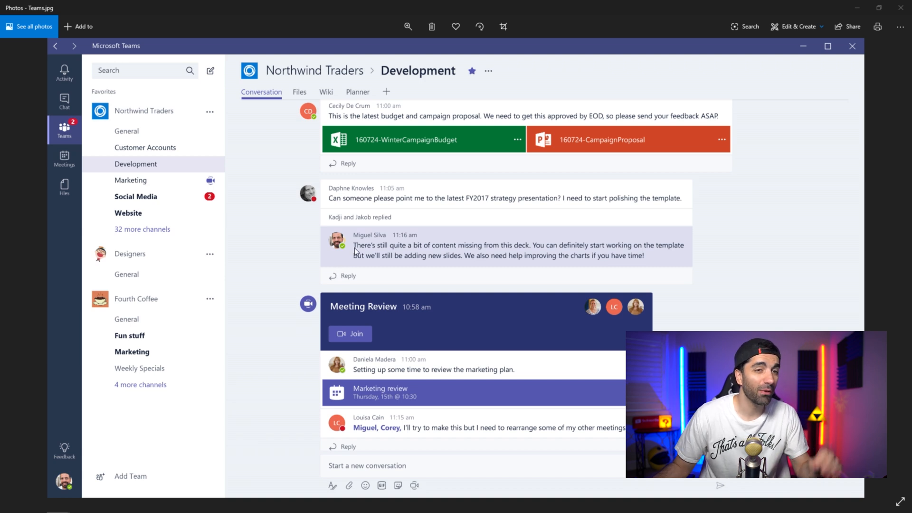
mouse_move(828, 264)
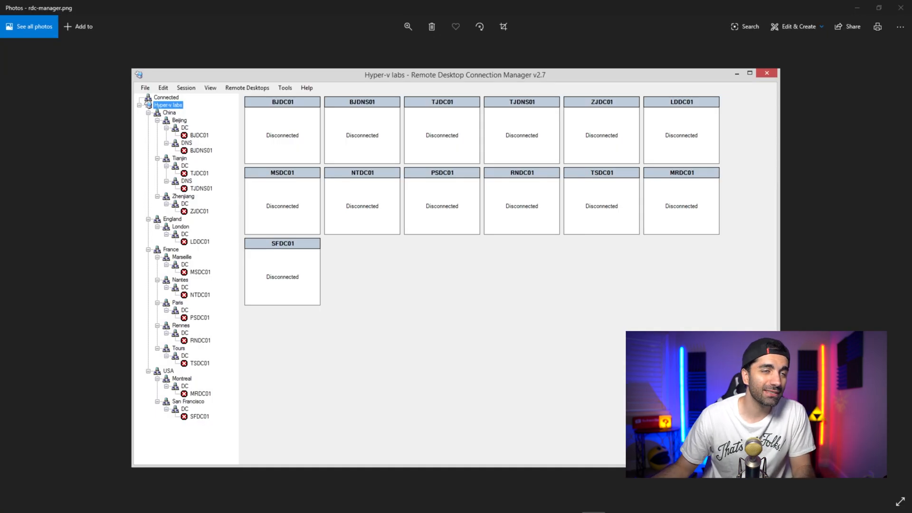
Step: Close the Photos screenshot so Remote Desktop Connection can be launched
left_click(750, 73)
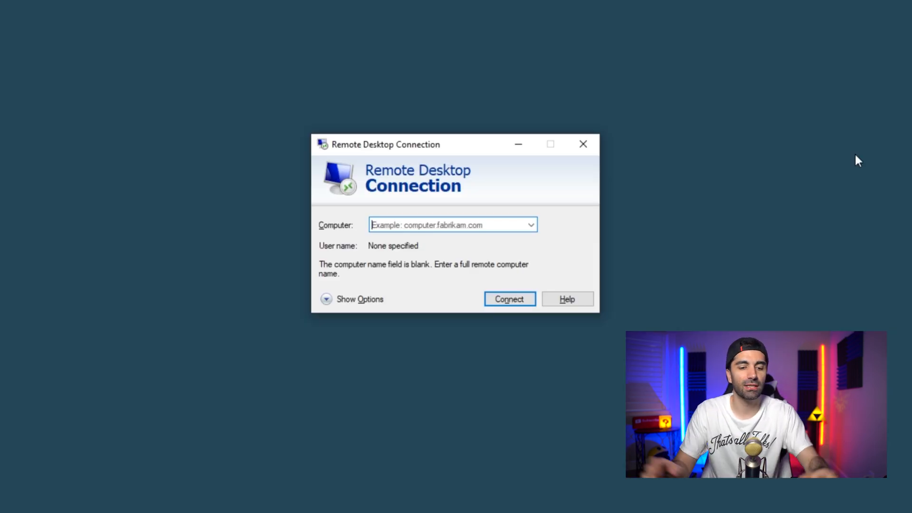
Step: Enter myserver as the computer name, then close the Remote Desktop dialog
type("myserve")
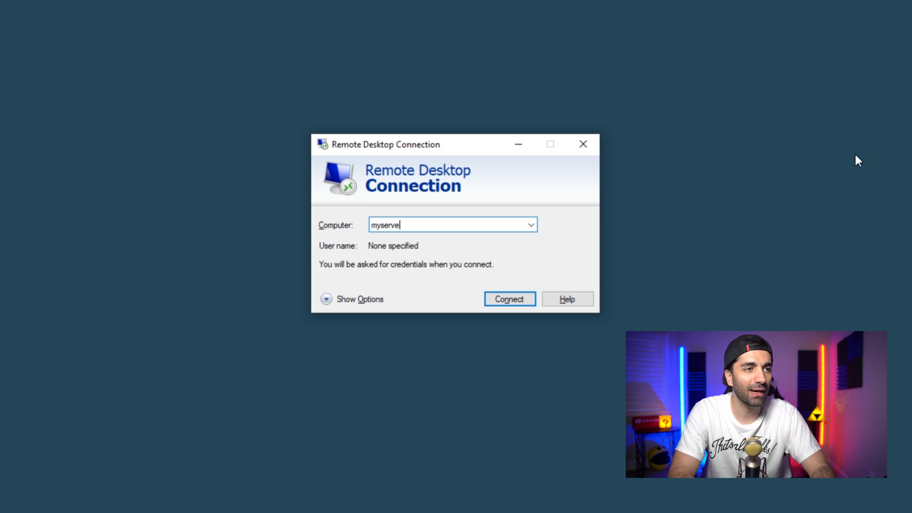
type("r")
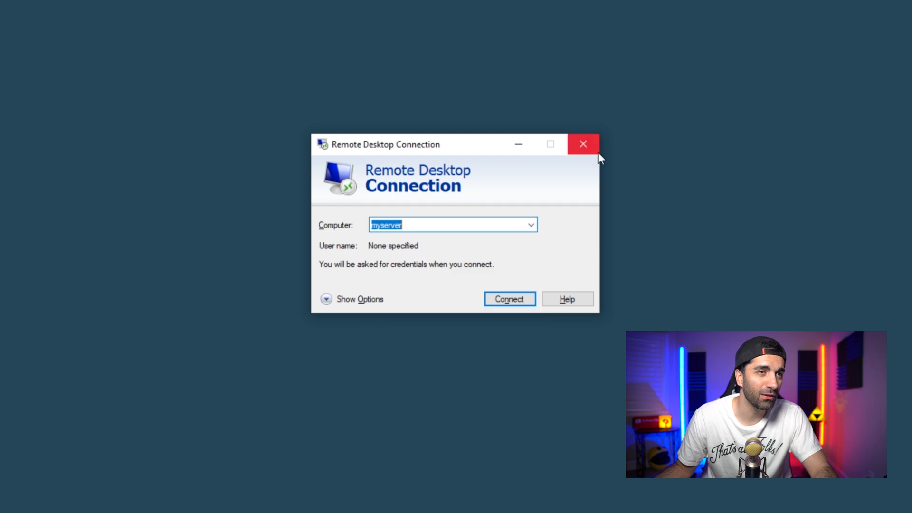
left_click(583, 144)
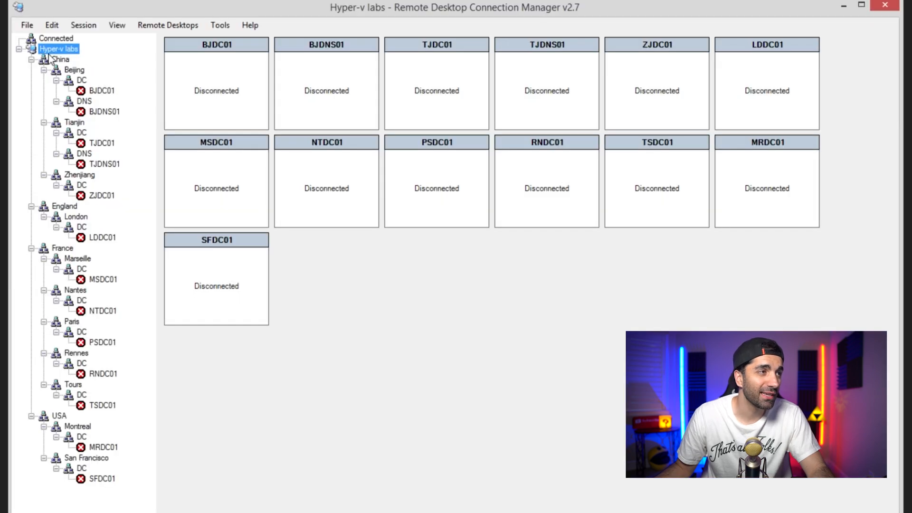
mouse_move(111, 98)
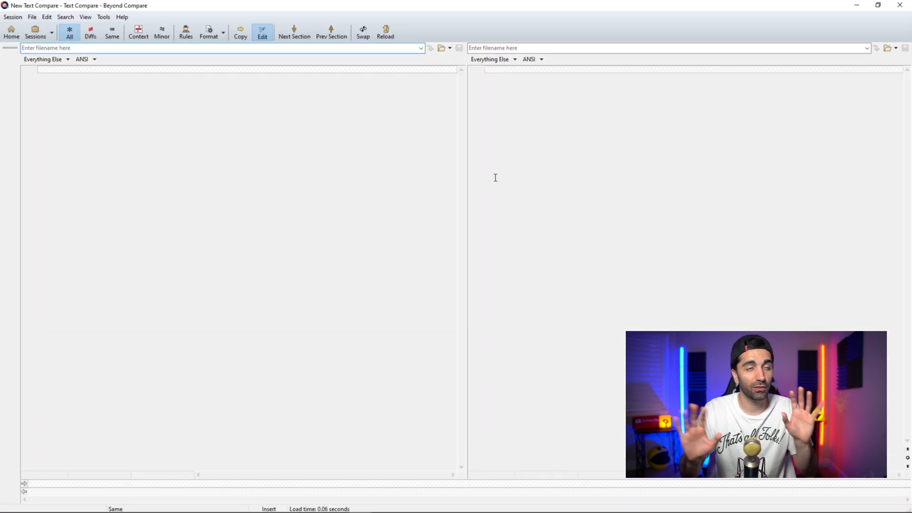
Step: Fill the comparison panes and inspect the --THIS IS DIFFERENT line in the second file
left_click(222, 48)
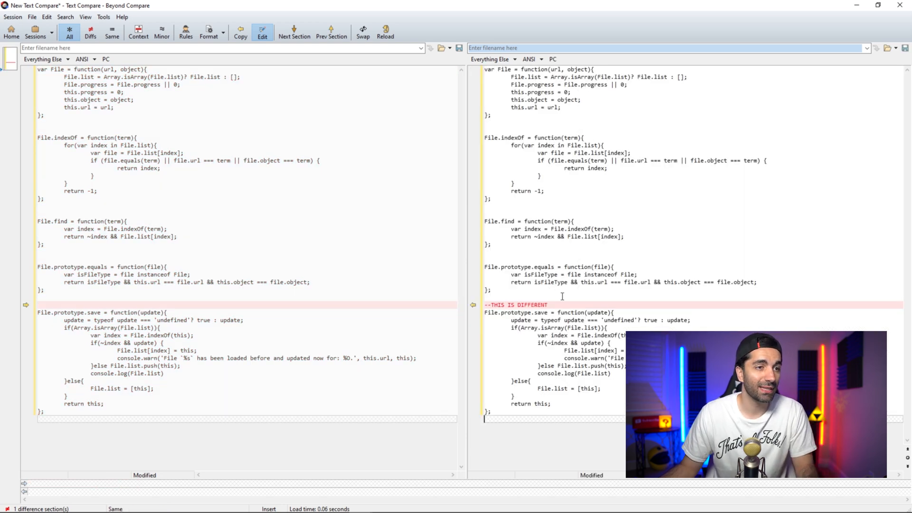
left_click(47, 305)
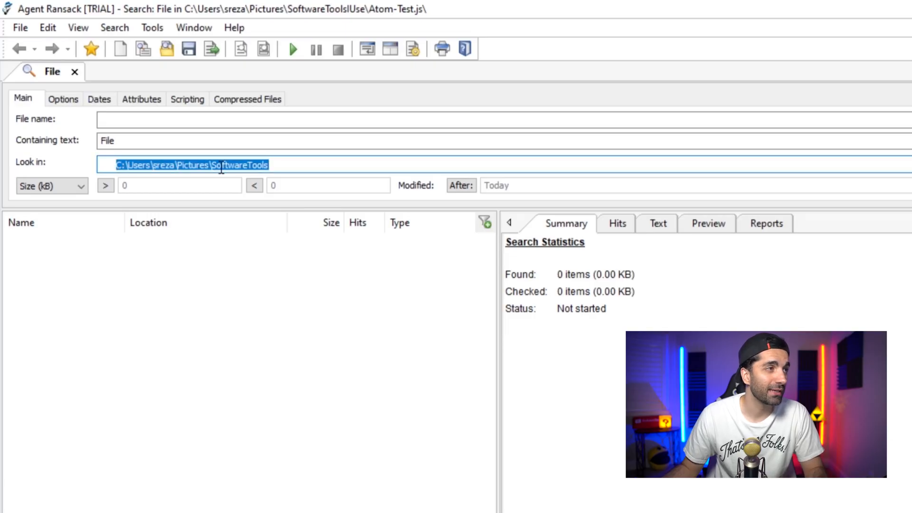
Step: Search the SoftwareTools folder for the text File, finding 32 hits in Atom-Test.js
left_click(233, 164)
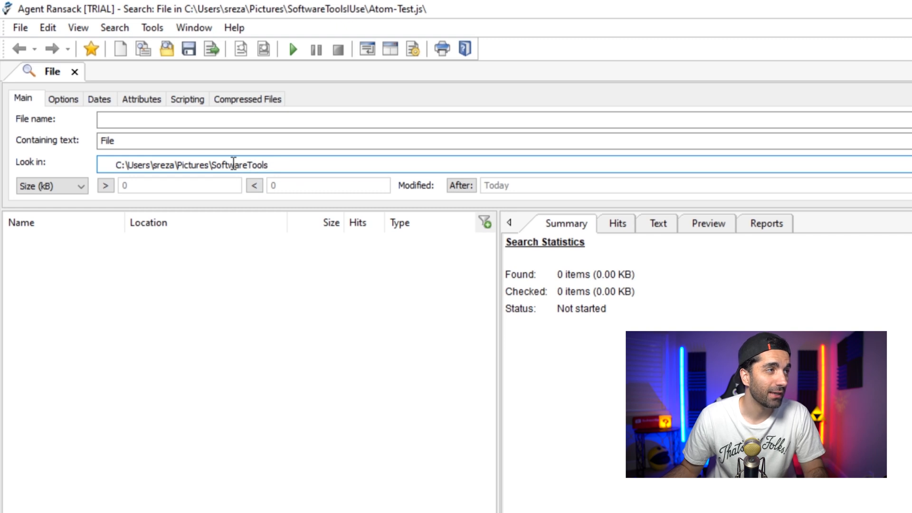
left_click(125, 141)
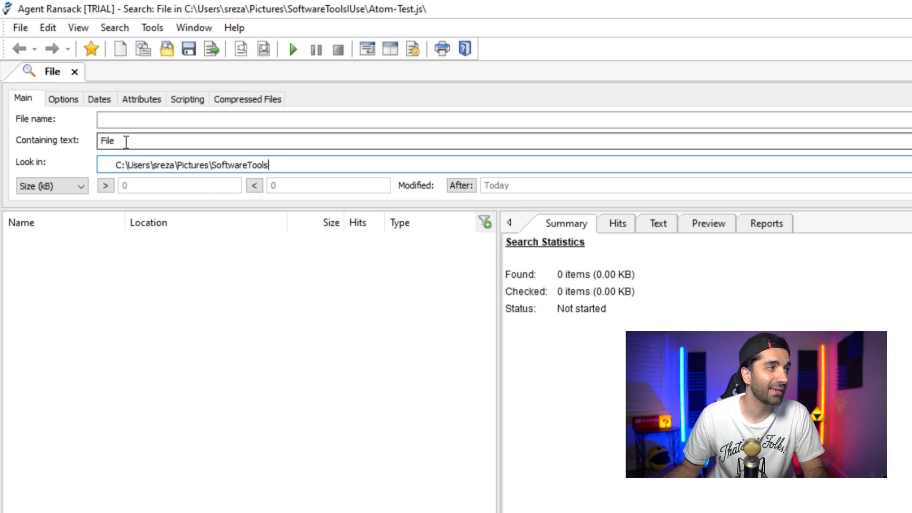
double_click(107, 141)
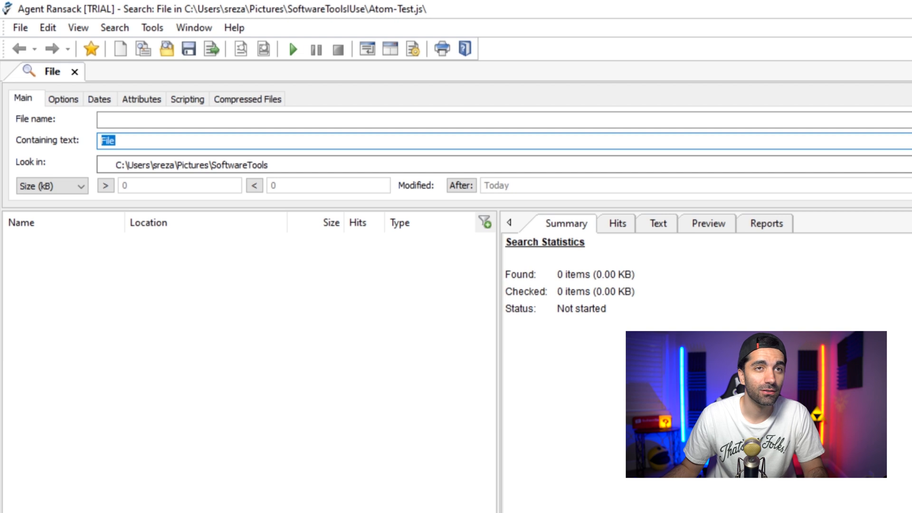
left_click(292, 48)
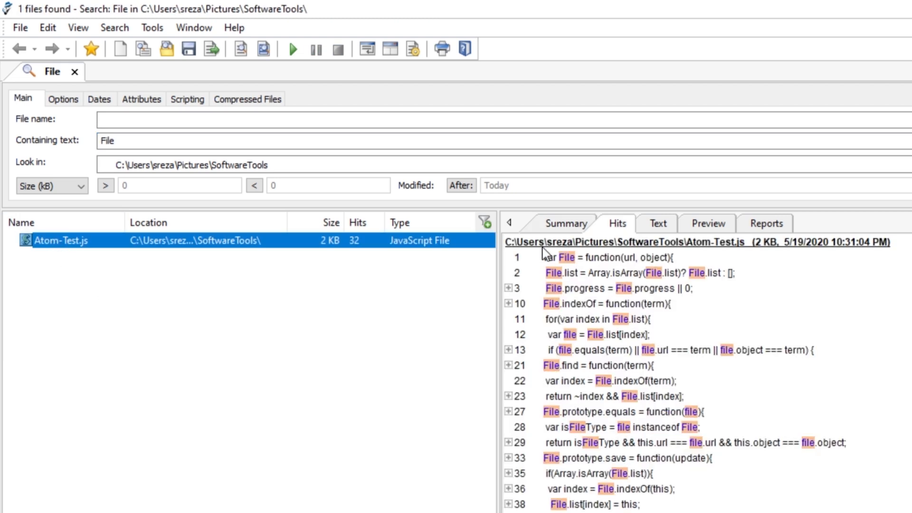
mouse_move(527, 258)
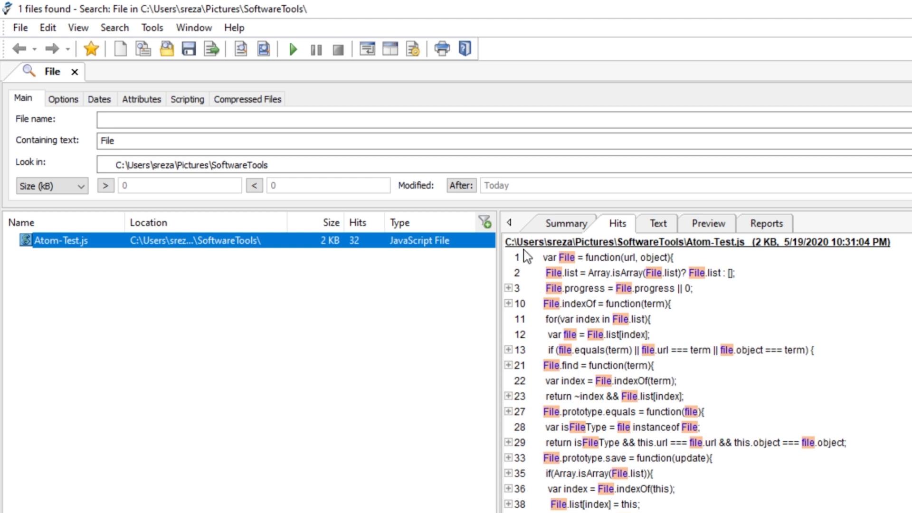
mouse_move(567, 263)
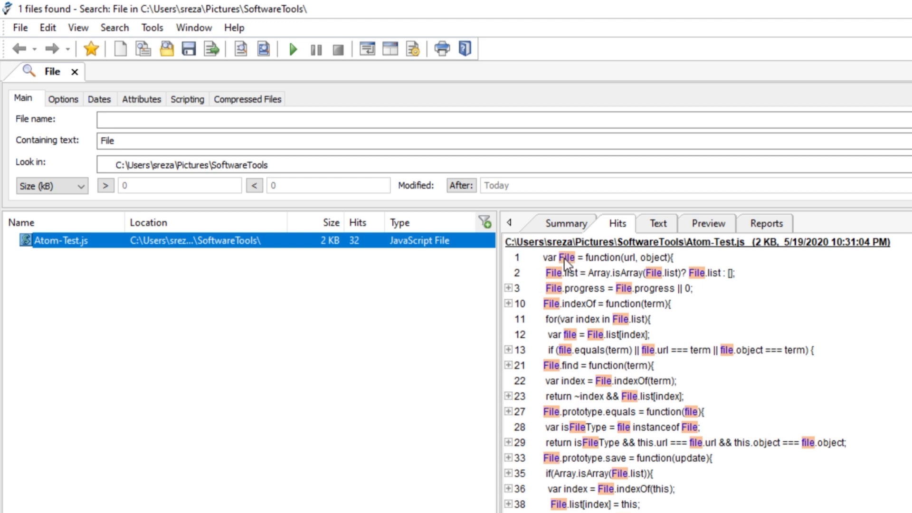